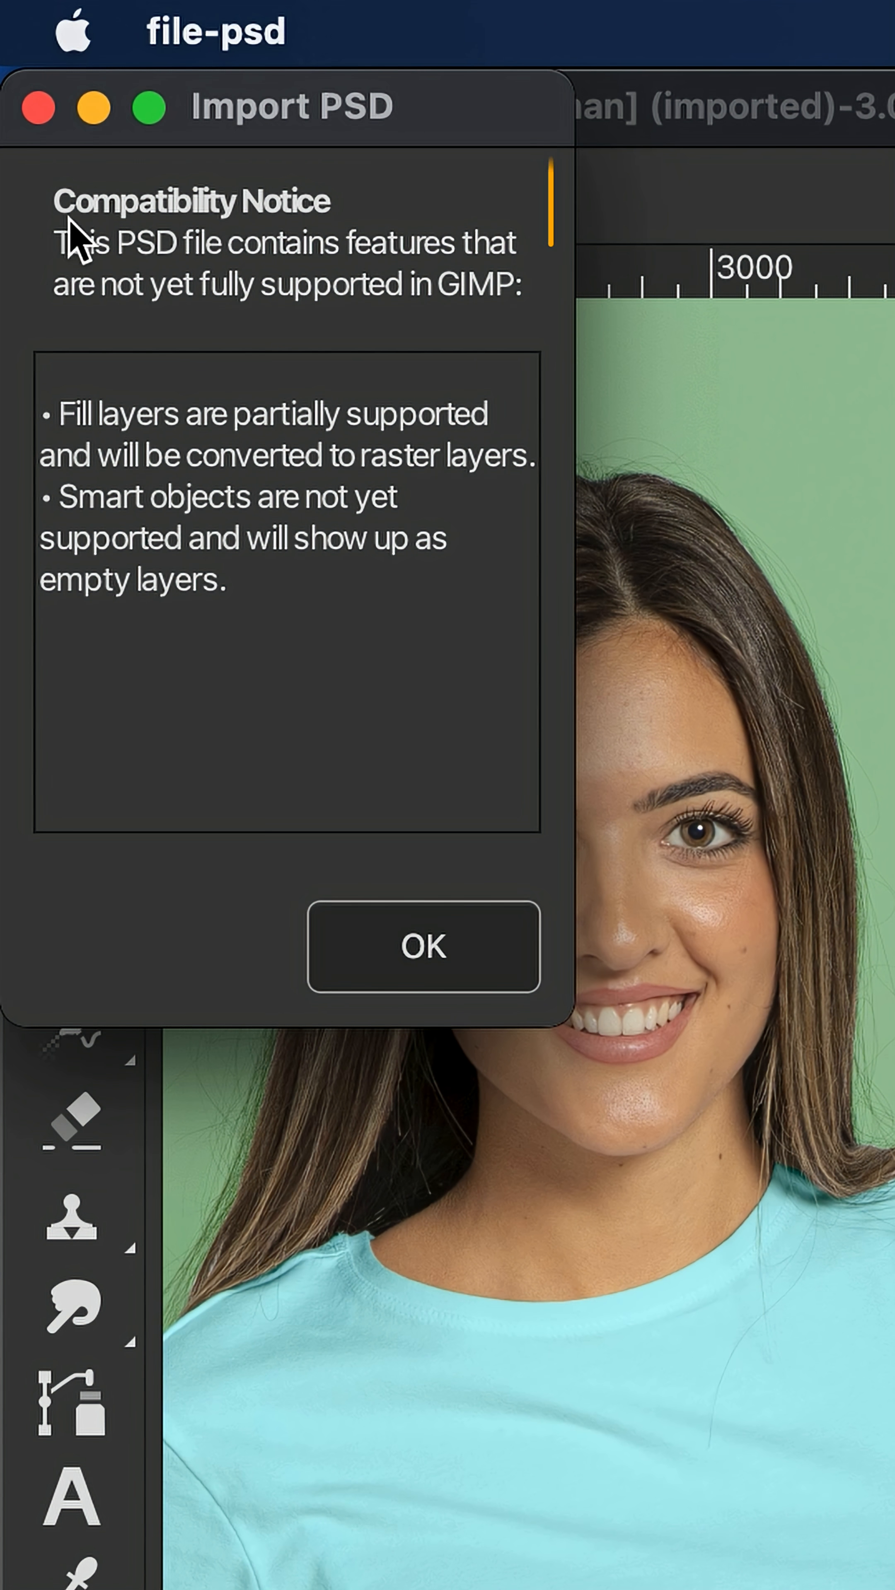
{"action": "mouse_move", "coordinate": [490, 313]}
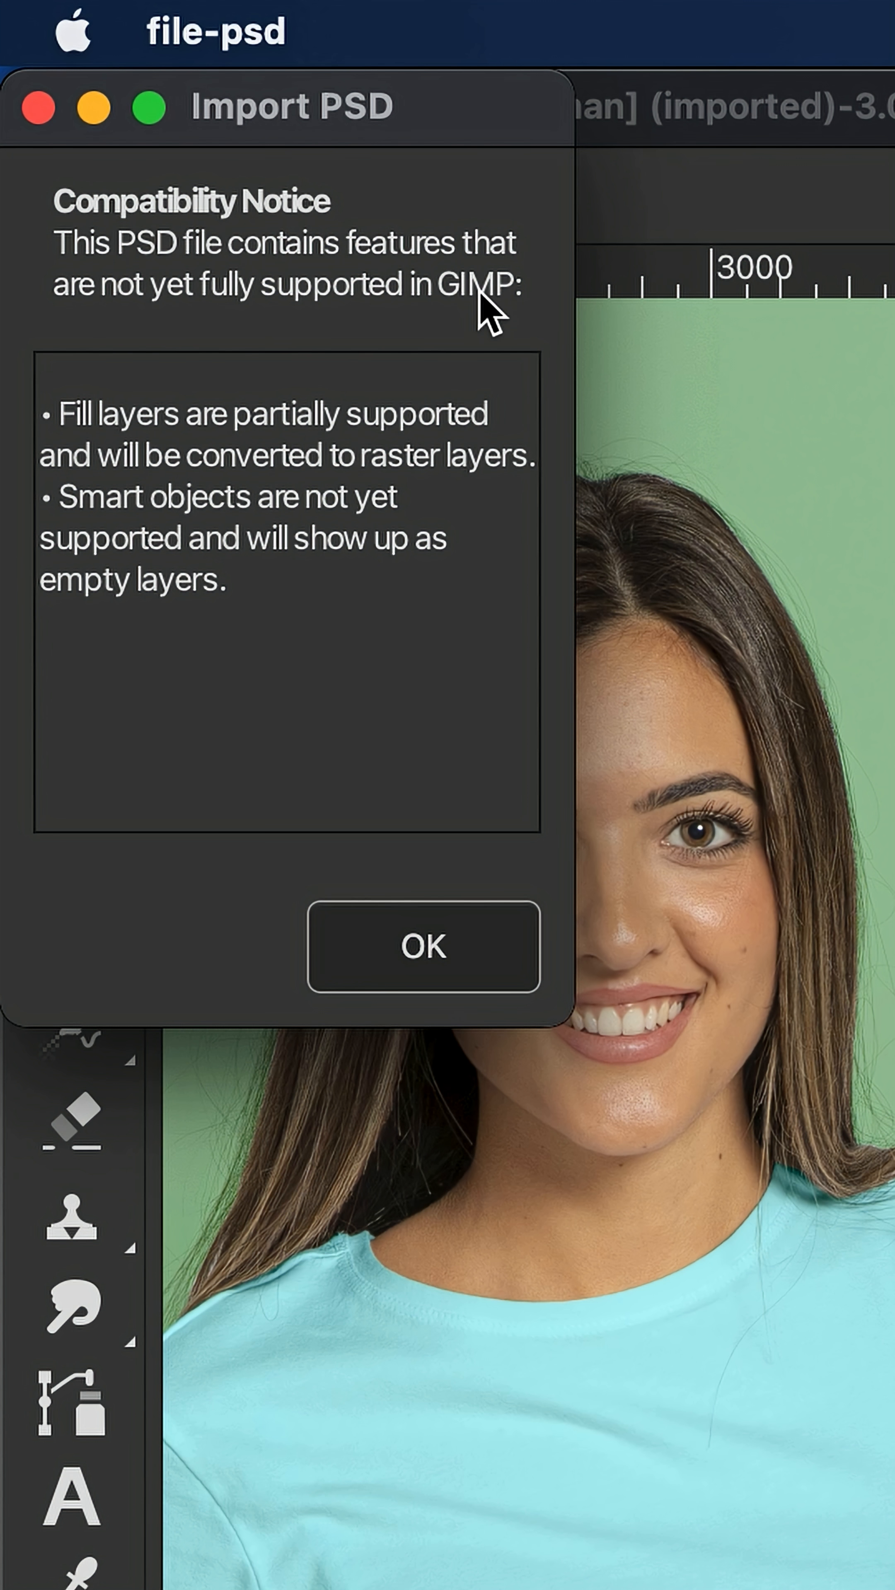
Highlight the unsupported PSD features list and accept the import notice
{"action": "left_click_drag", "start_coordinate": [81, 414], "coordinate": [227, 579]}
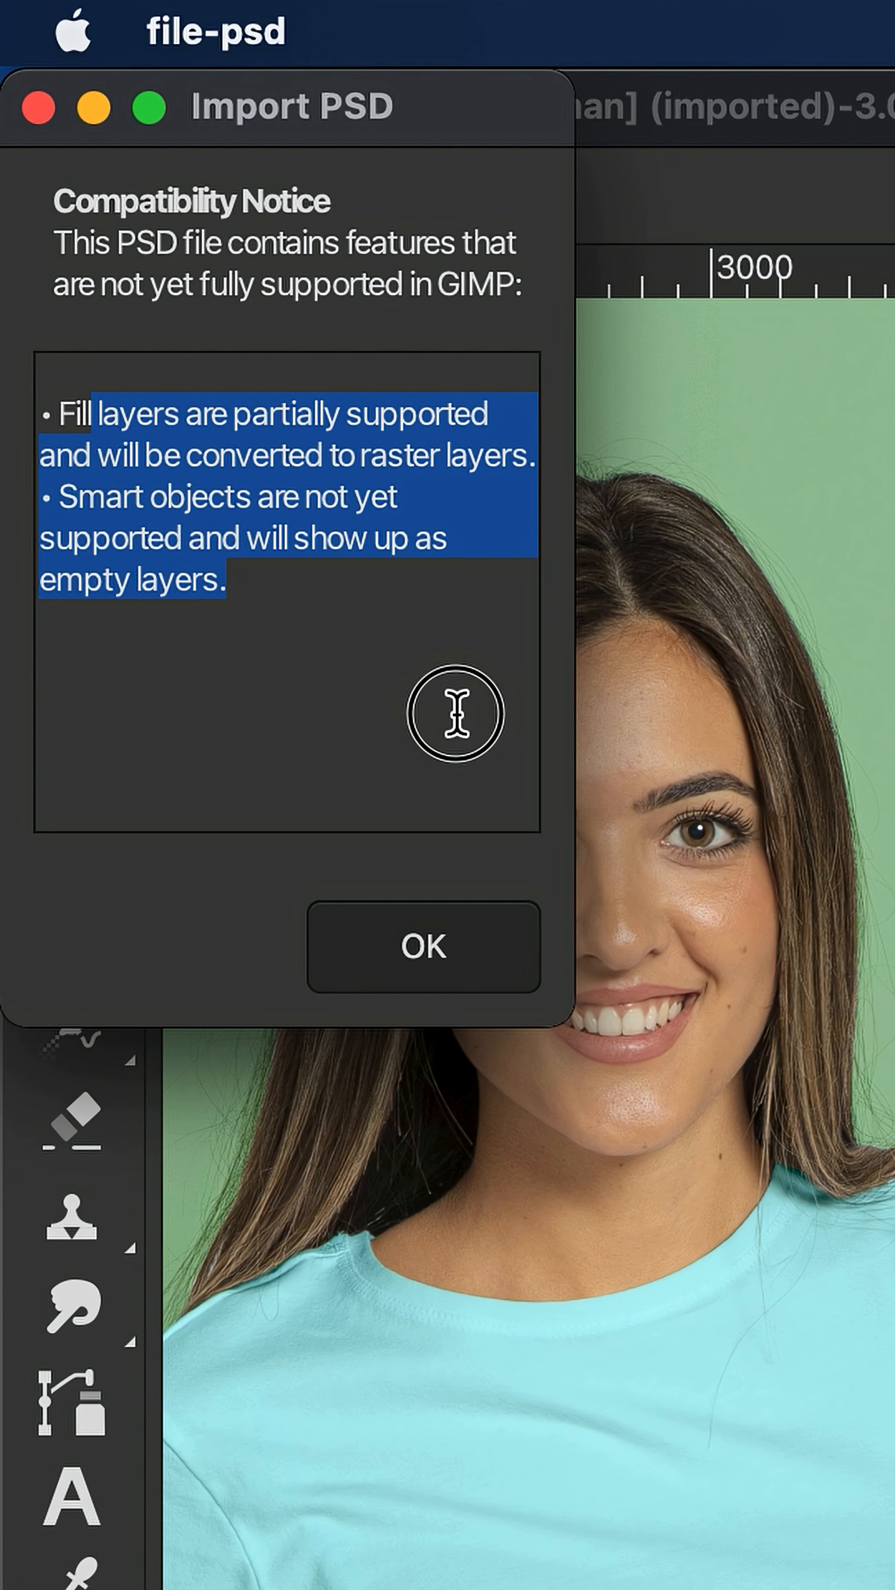
{"action": "left_click", "coordinate": [423, 946]}
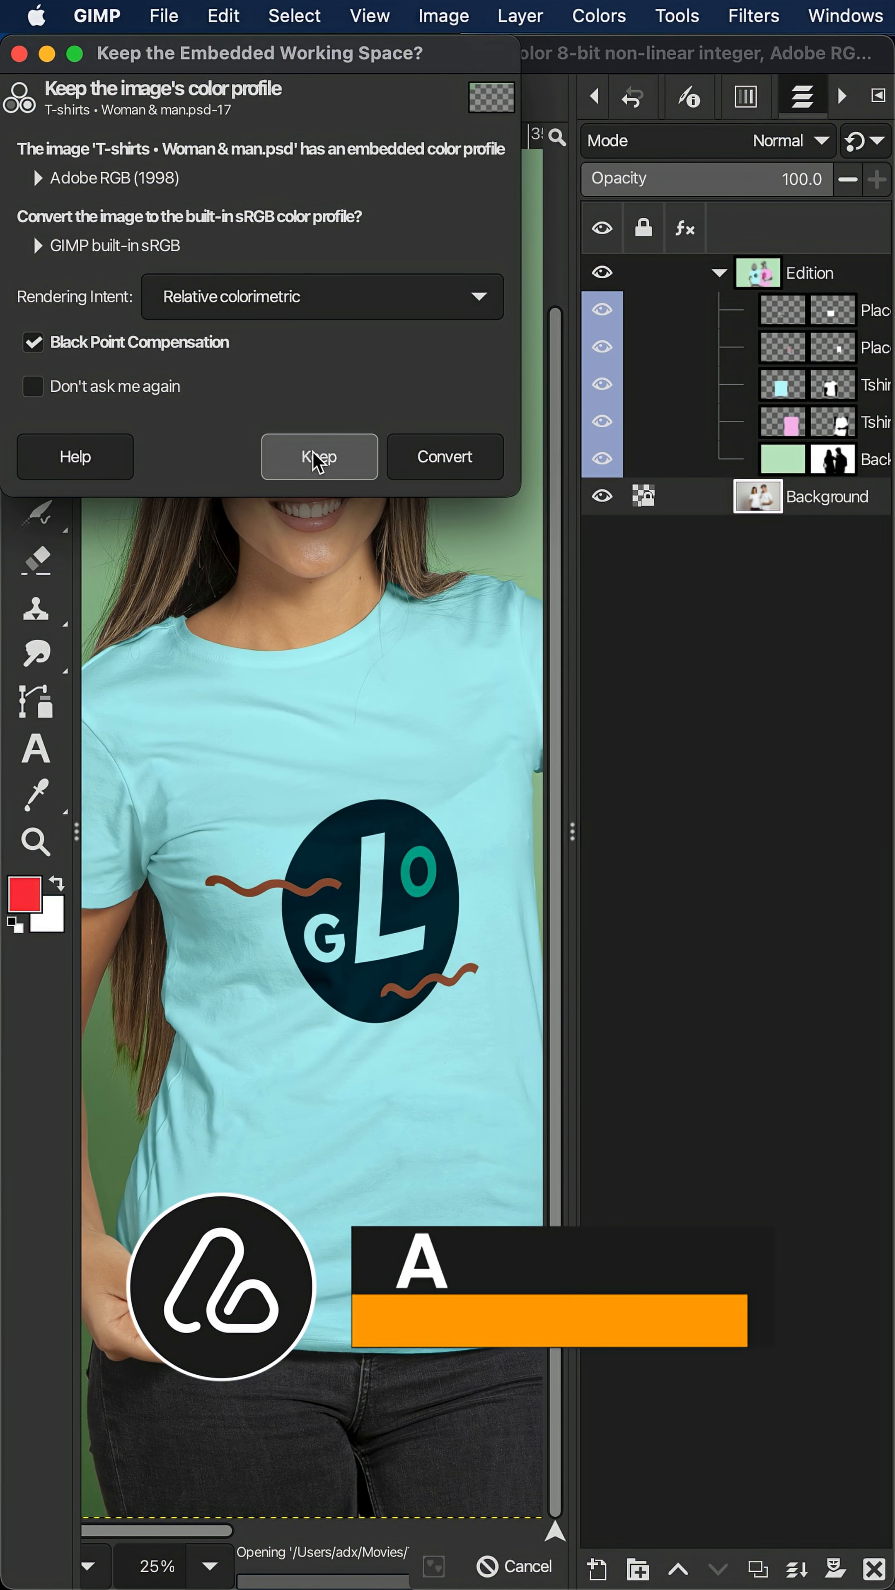
Keep the embedded Adobe RGB (1998) profile rather than converting to sRGB
{"action": "left_click", "coordinate": [319, 456]}
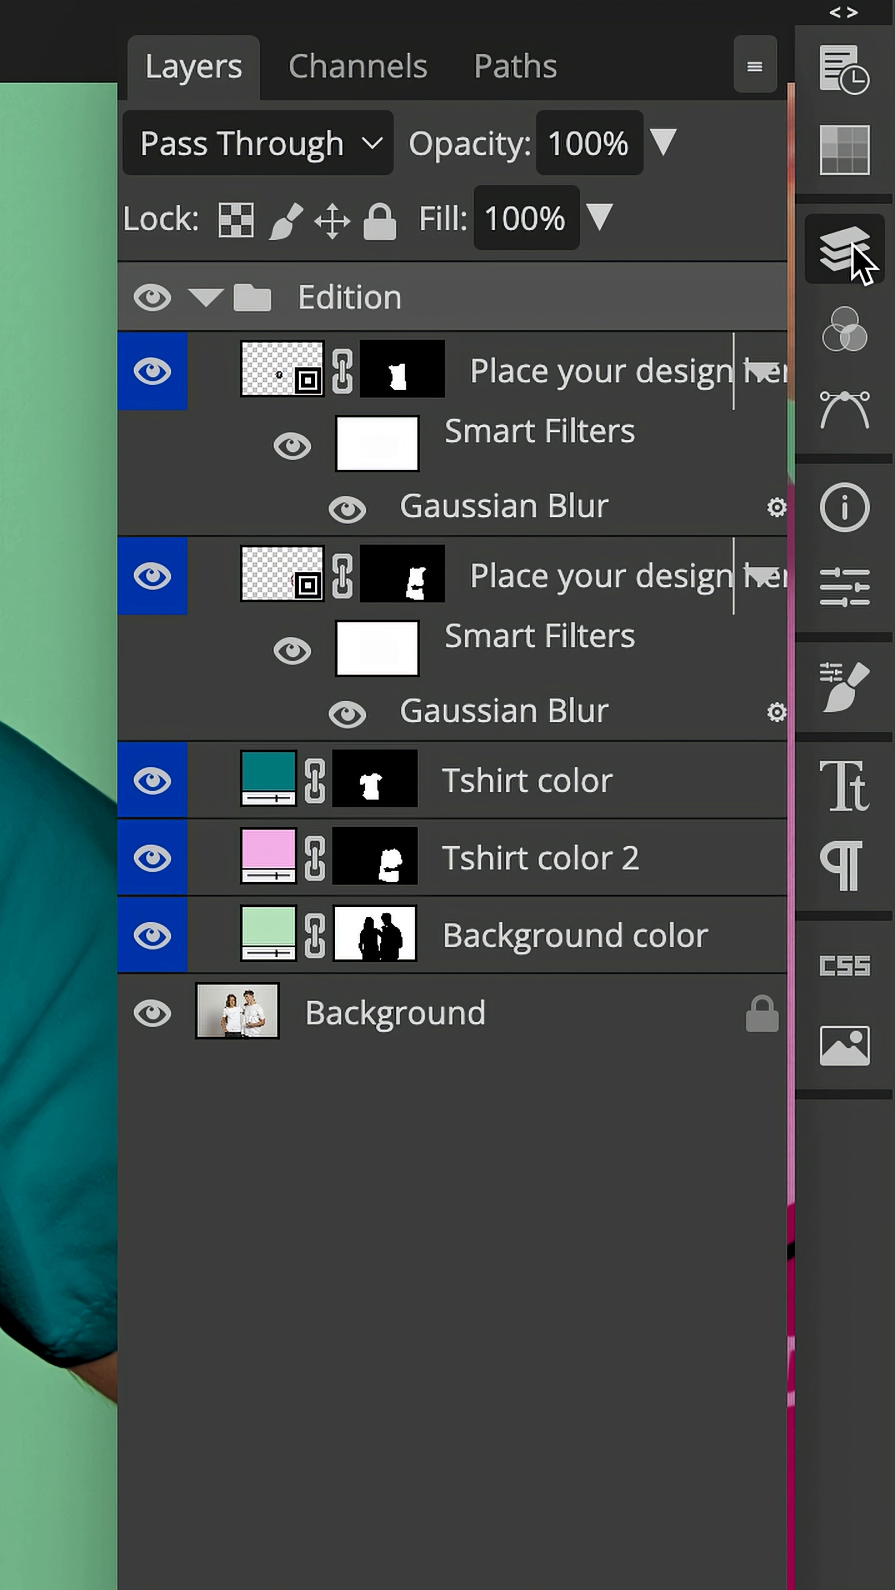
{"action": "mouse_move", "coordinate": [203, 304]}
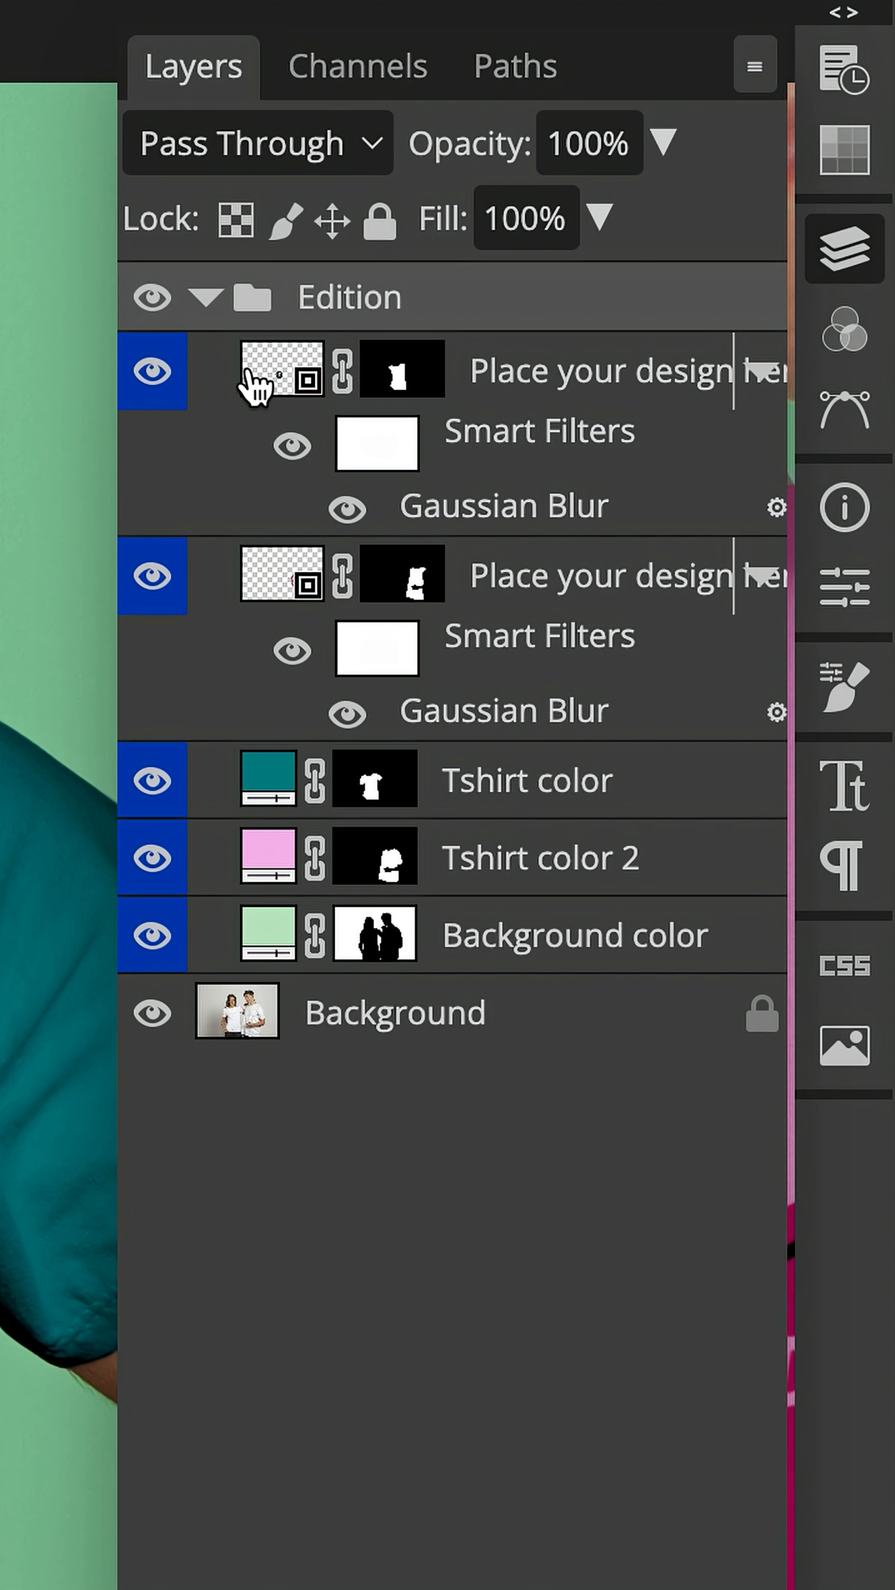
Select each 'Place your design here' smart object layer to check its Linear Burn blending
{"action": "left_click", "coordinate": [281, 575]}
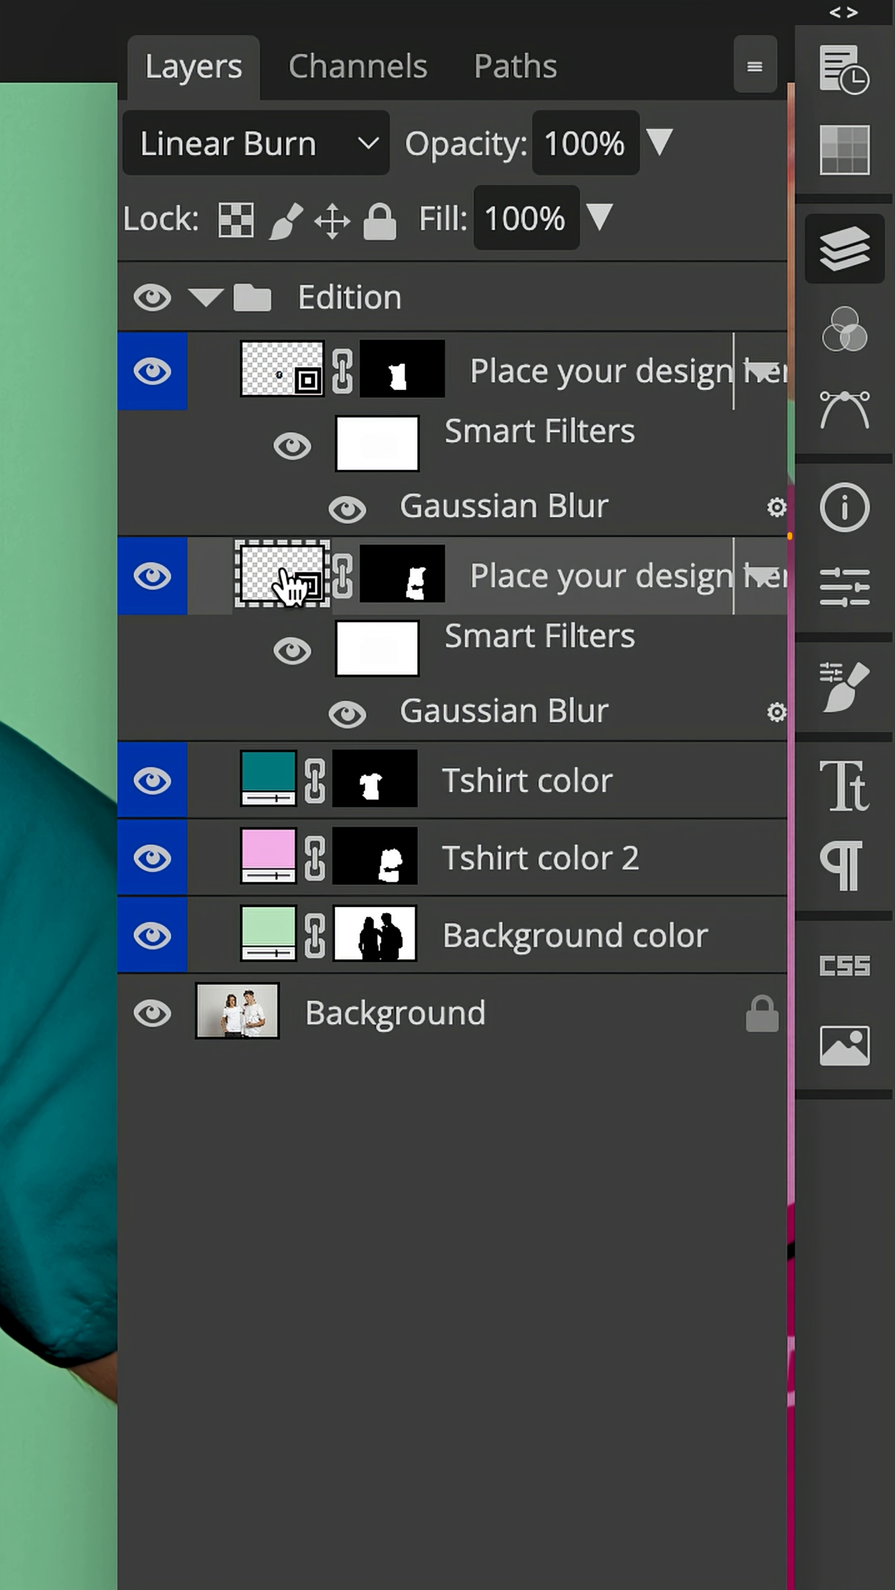
{"action": "left_click", "coordinate": [267, 933]}
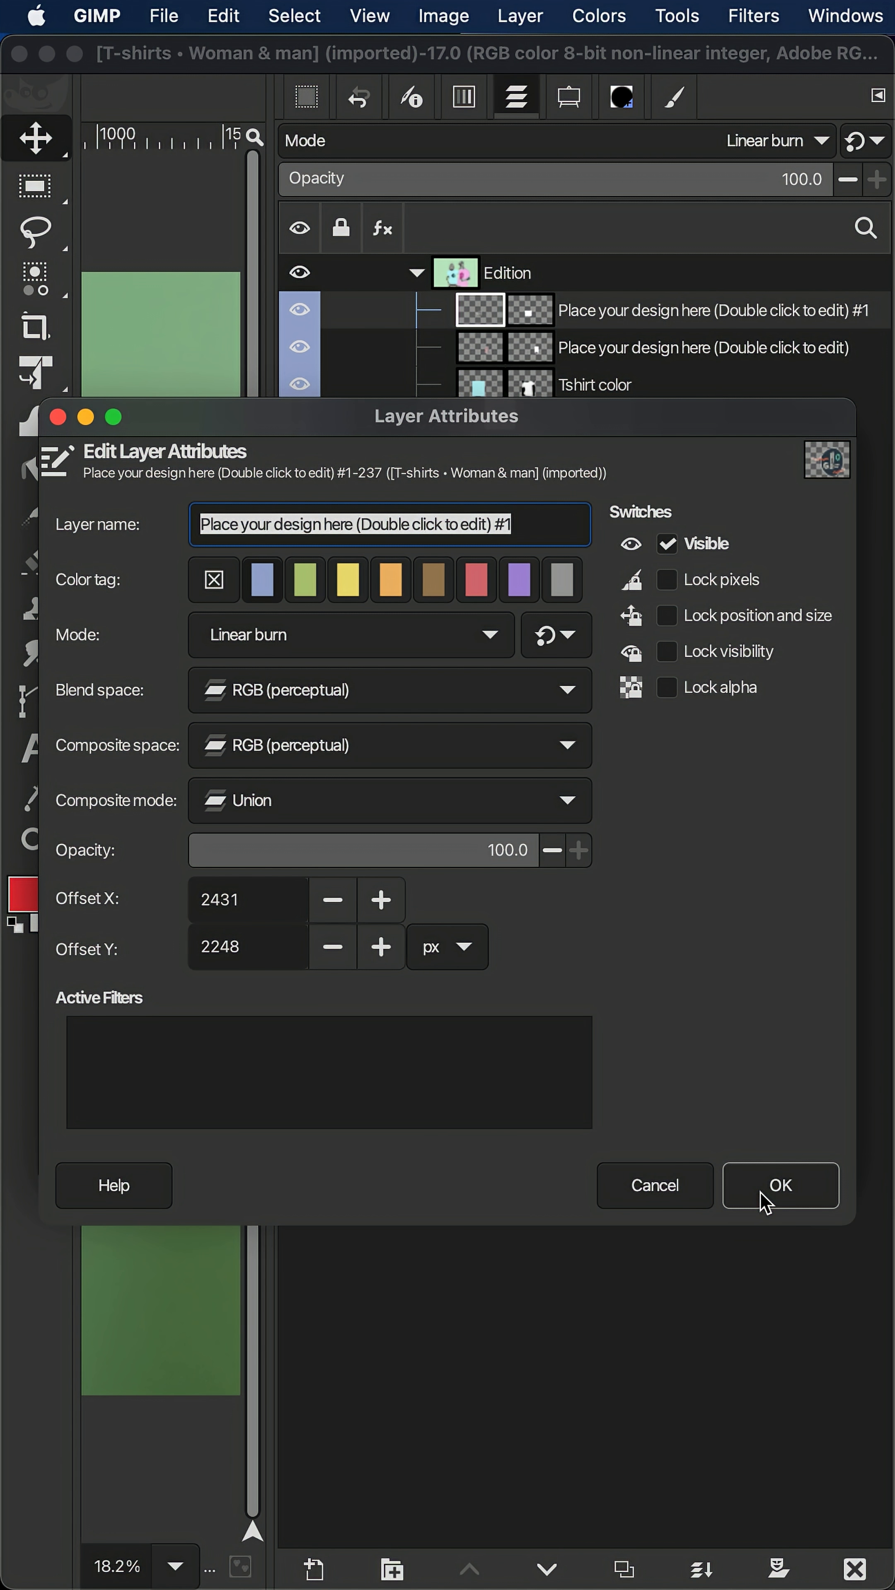
Confirm the first design layer shows Linear burn mode with no filters and close its attributes
{"action": "left_click", "coordinate": [779, 1185]}
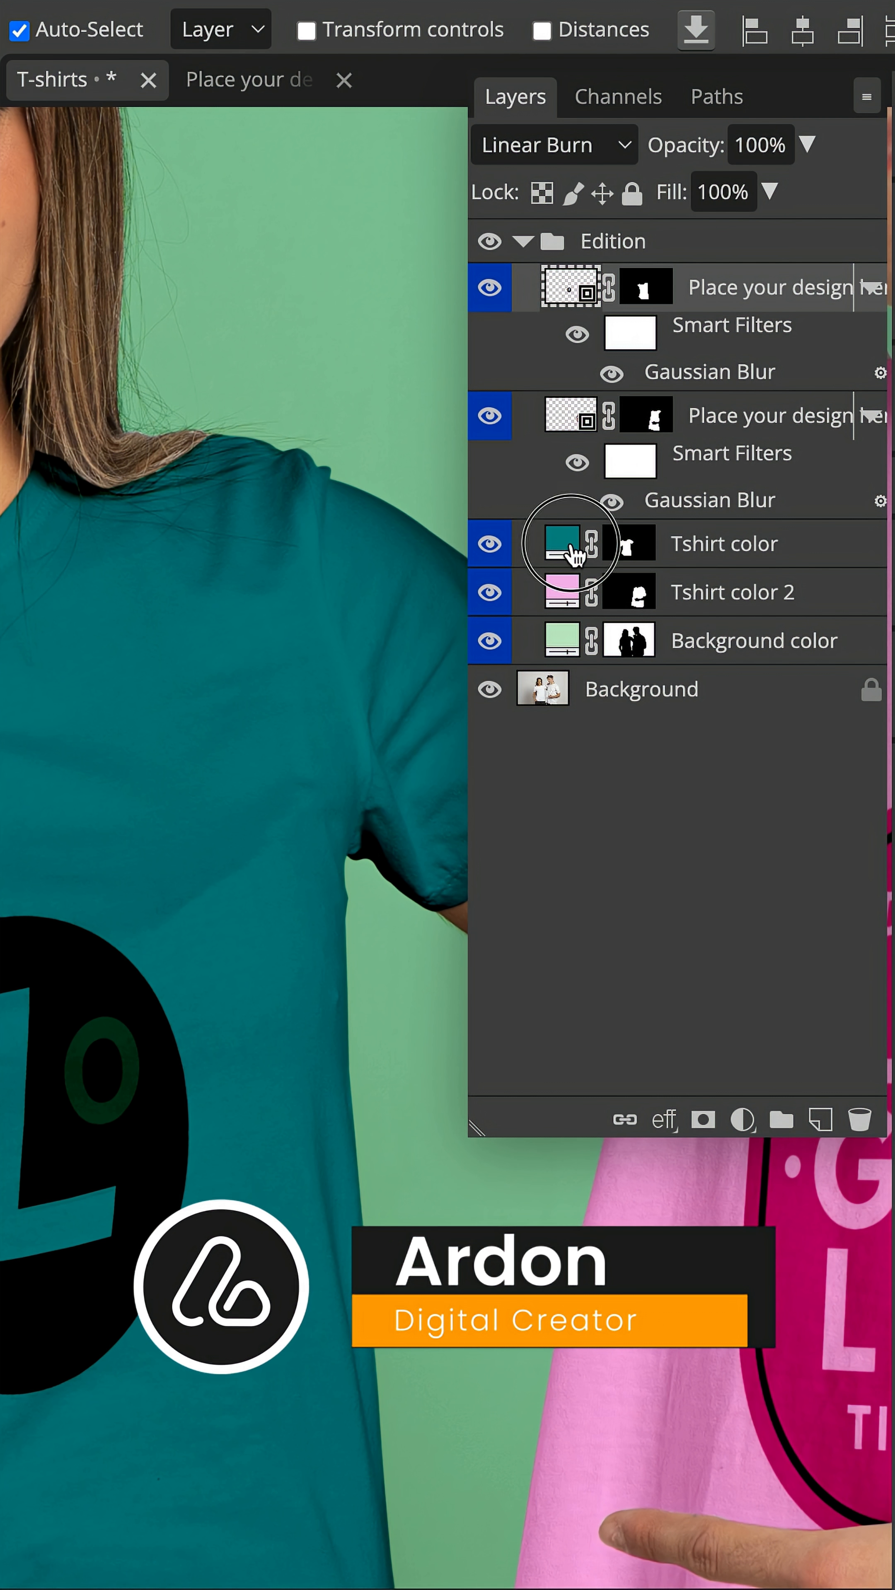
Recolour the Tshirt color fill to light cyan #7cd8db, then inspect GIMP's imported masked layers
{"action": "left_click", "coordinate": [566, 544]}
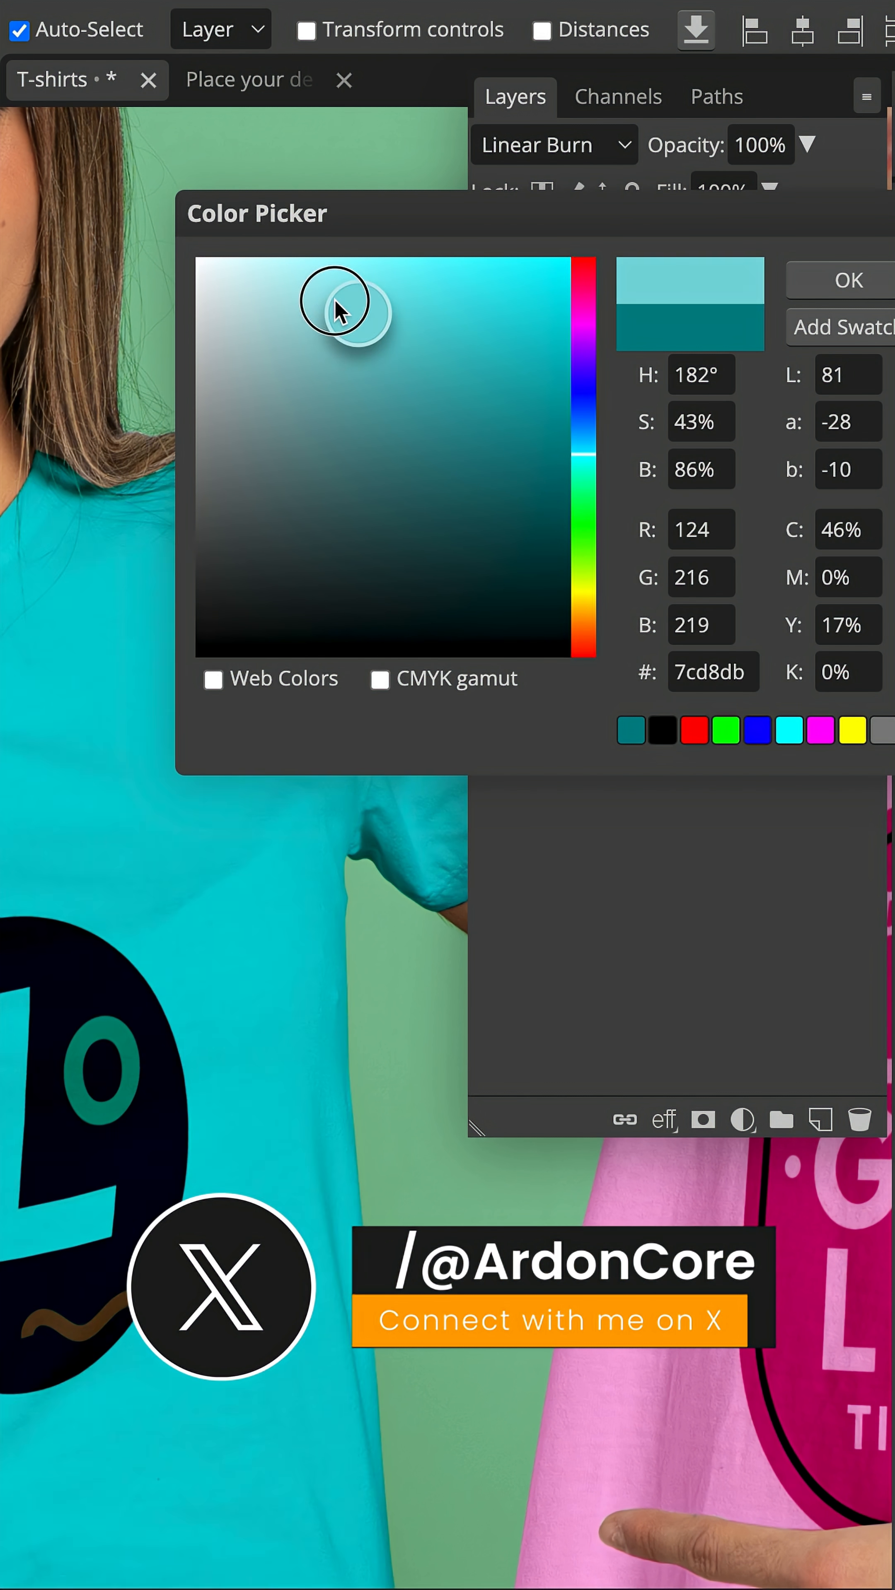
{"action": "left_click", "coordinate": [840, 281]}
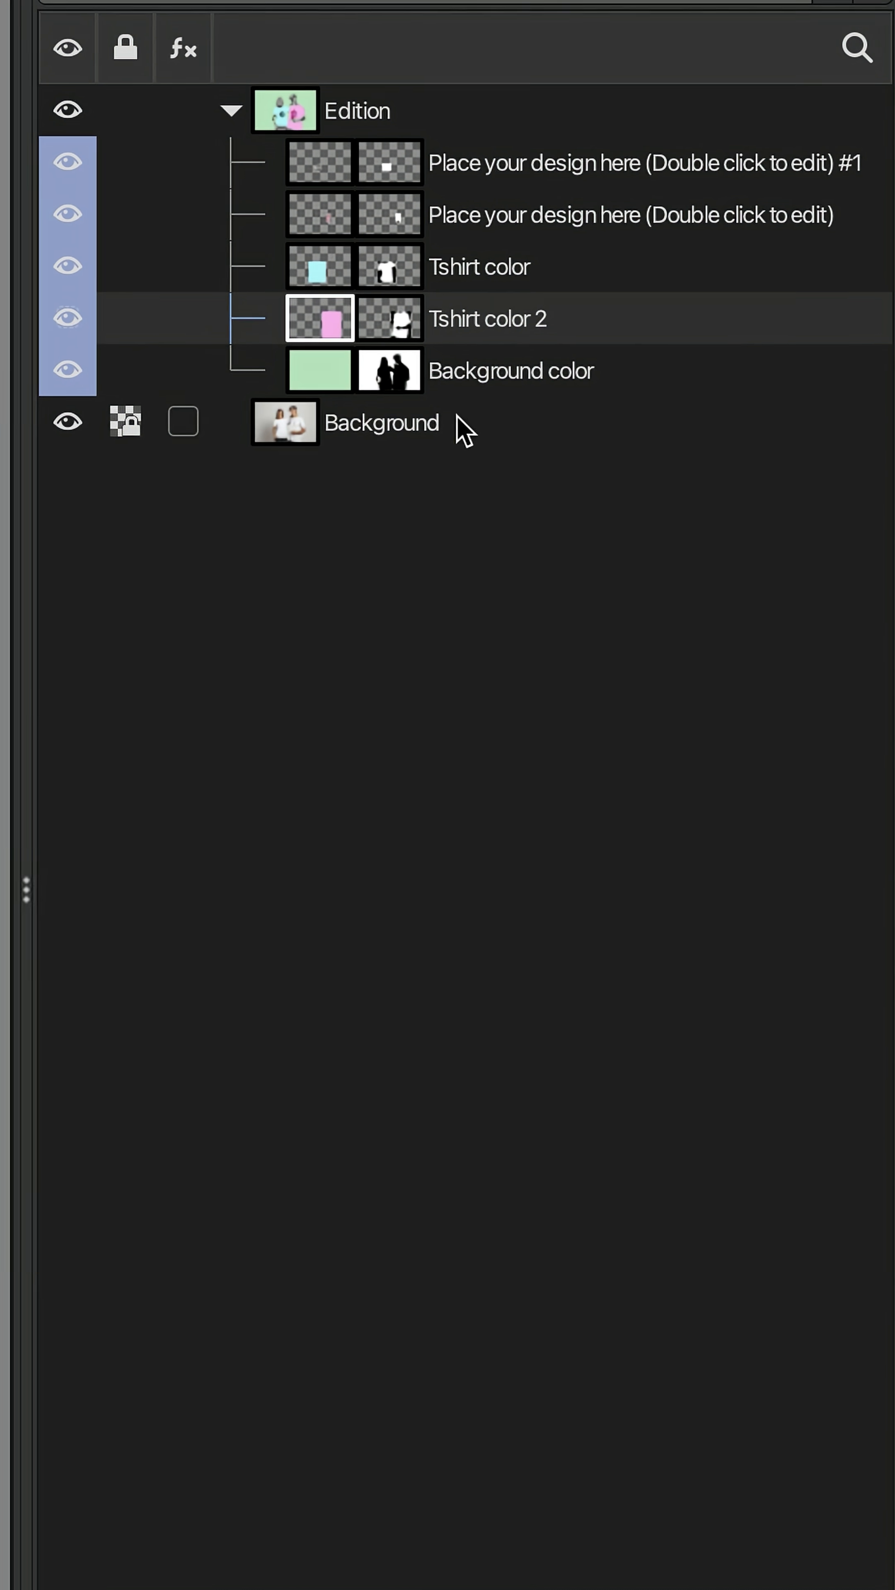
{"action": "left_click", "coordinate": [384, 157]}
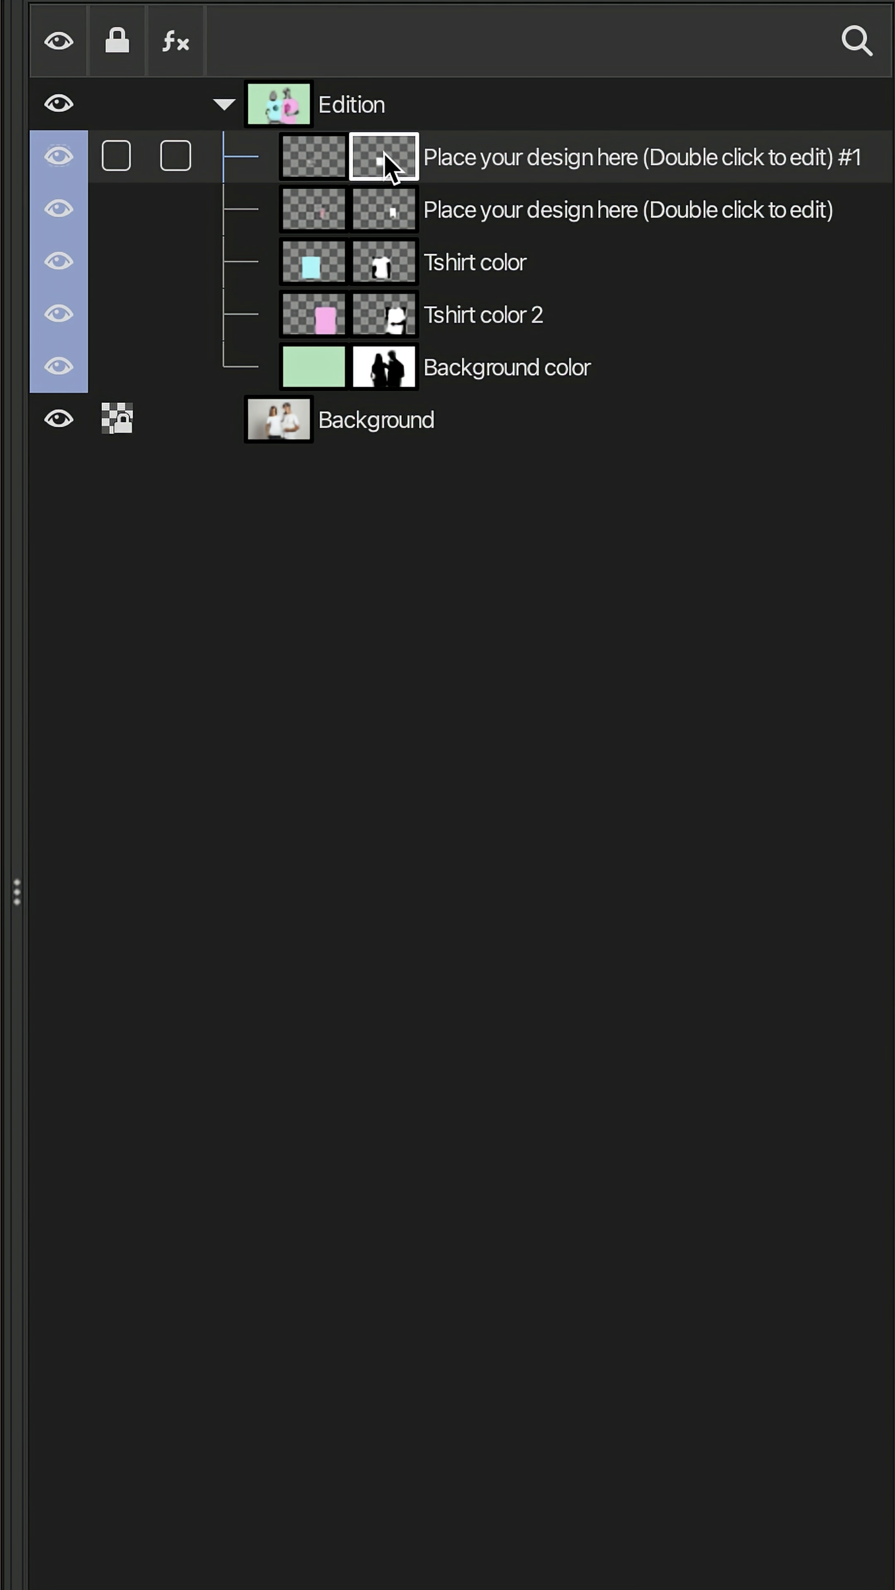